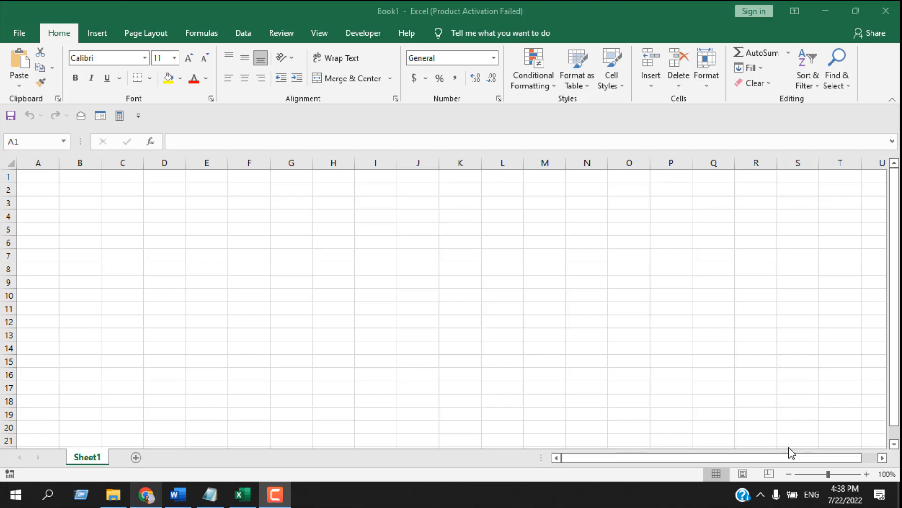
mouse_move(723, 467)
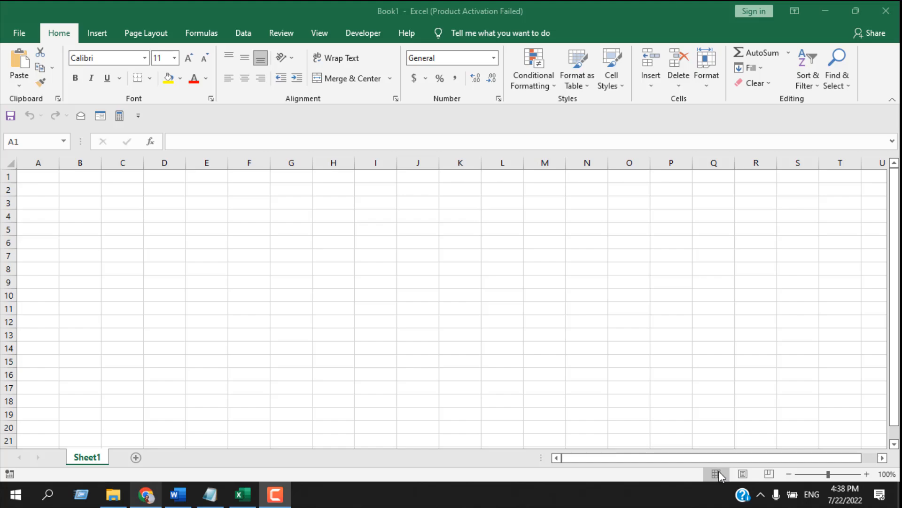
Open the Get File Name folder on New Volume (F:), showing its PDF, PNG, Word and Excel files.
left_click(113, 494)
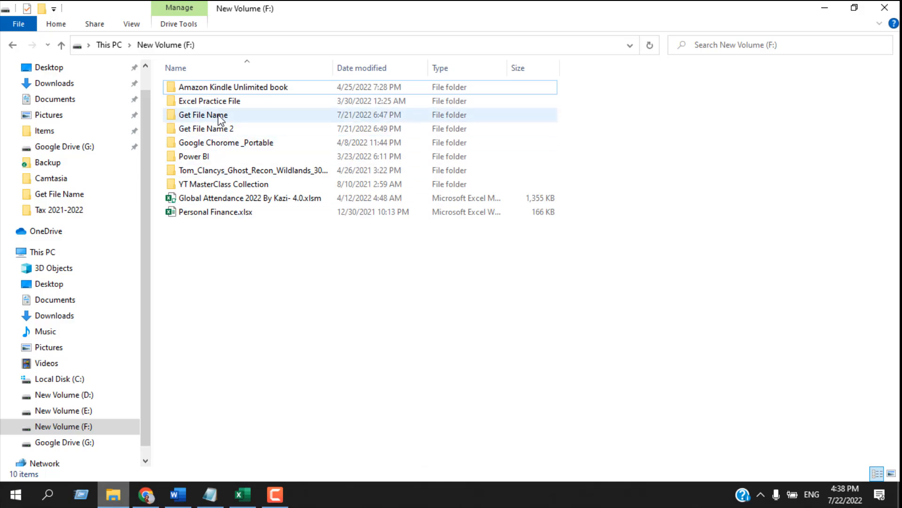
left_click(203, 115)
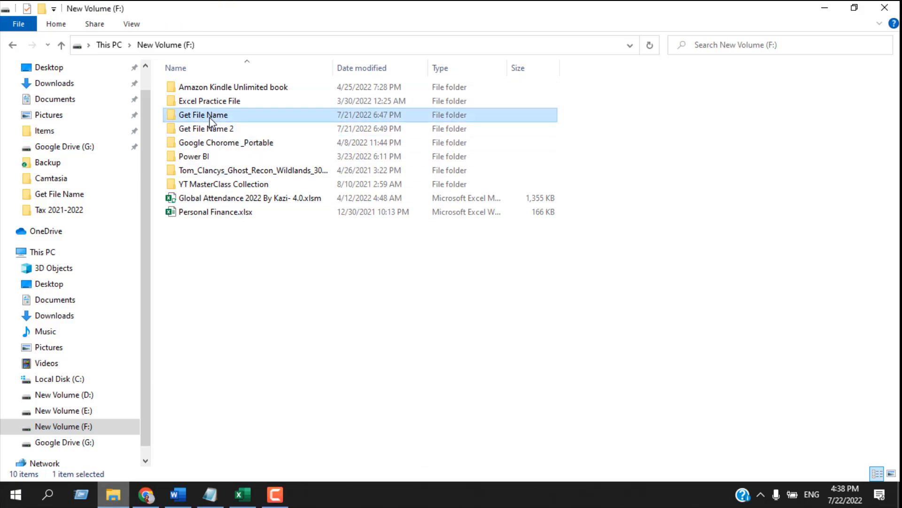
left_click(205, 128)
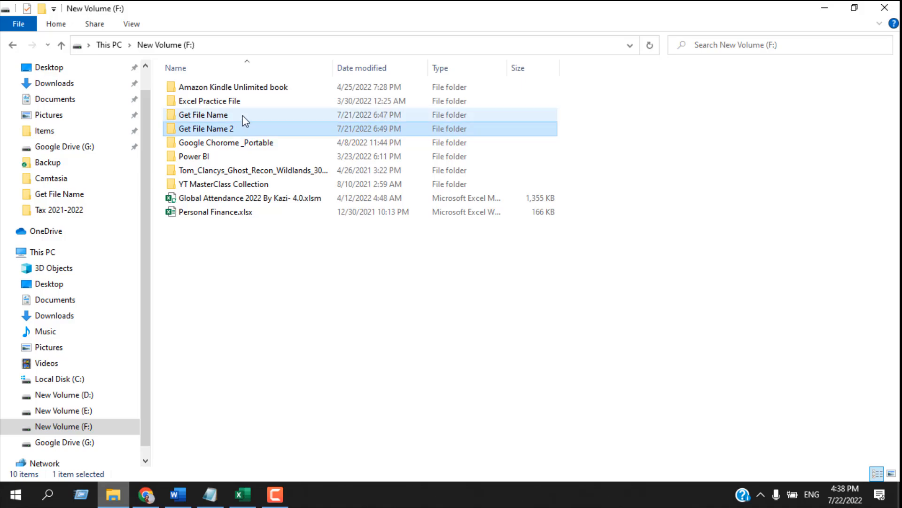
double_click(203, 115)
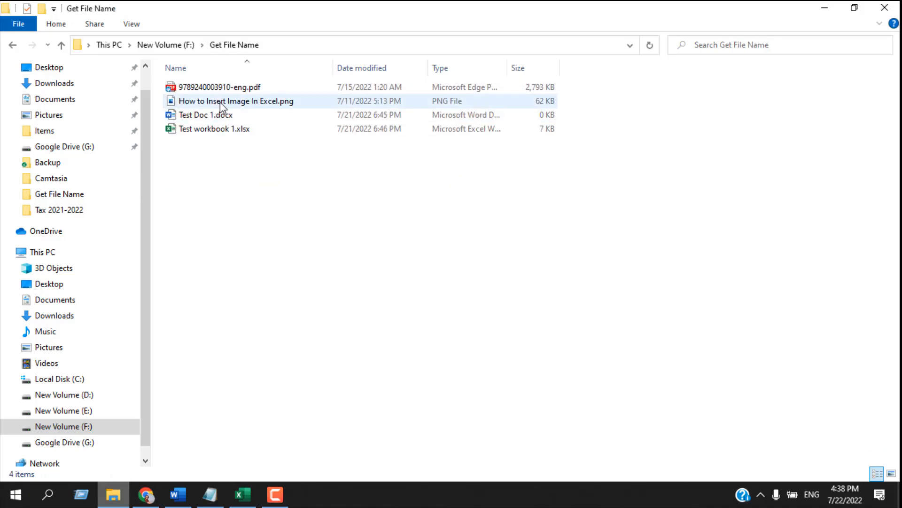
left_click(207, 158)
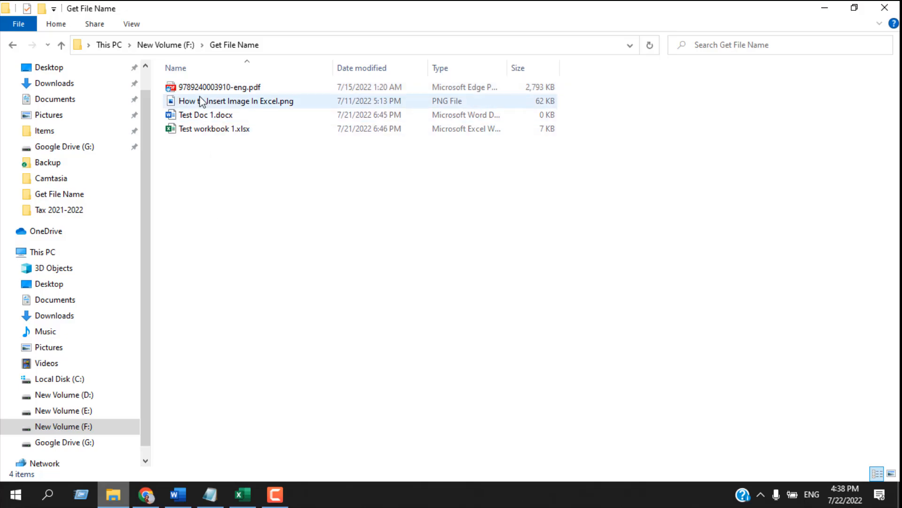
mouse_move(246, 109)
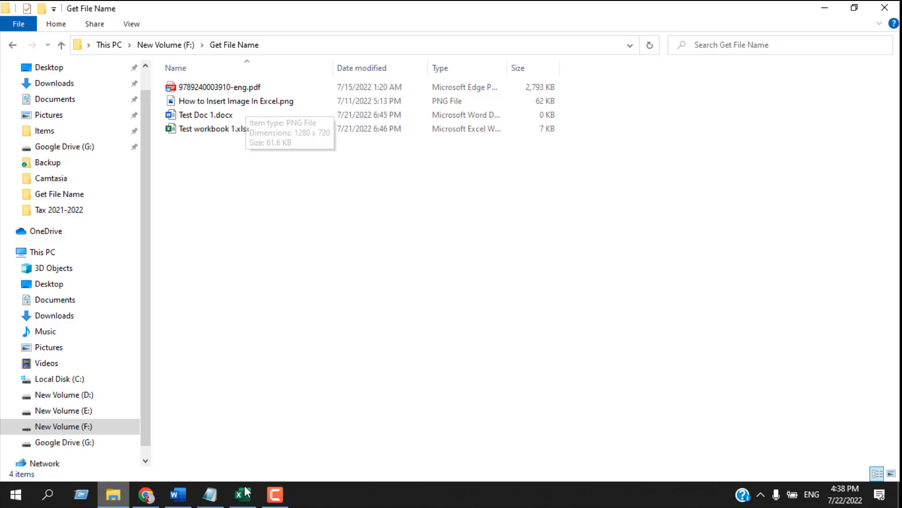
left_click(242, 494)
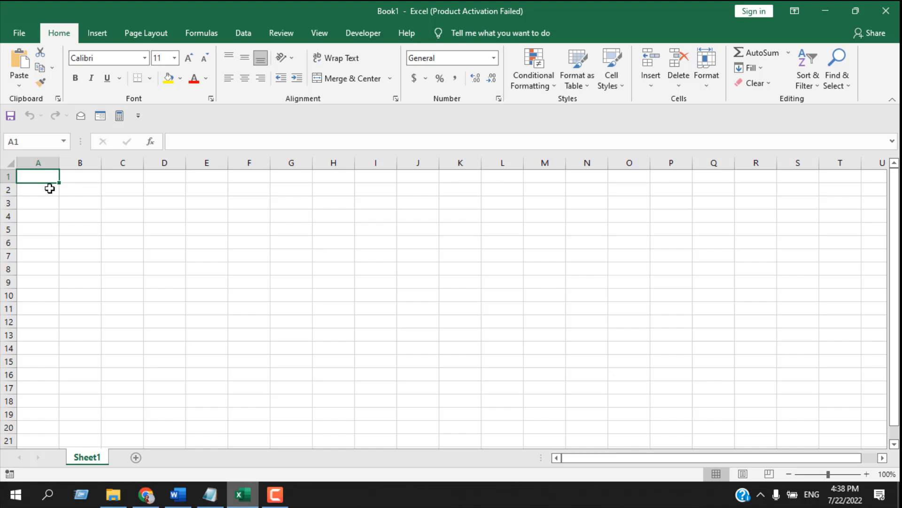
mouse_move(174, 480)
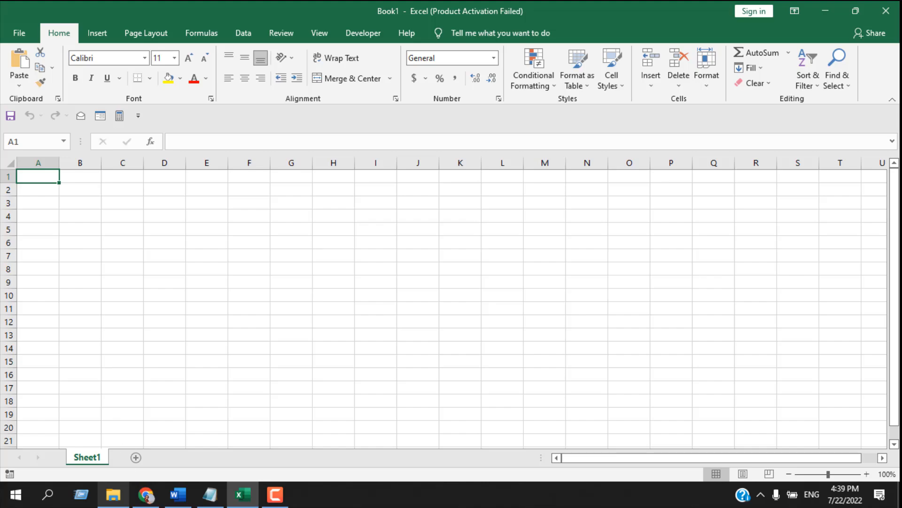
Copy the Get File Name folder's full path from the File Explorer address bar.
left_click(113, 494)
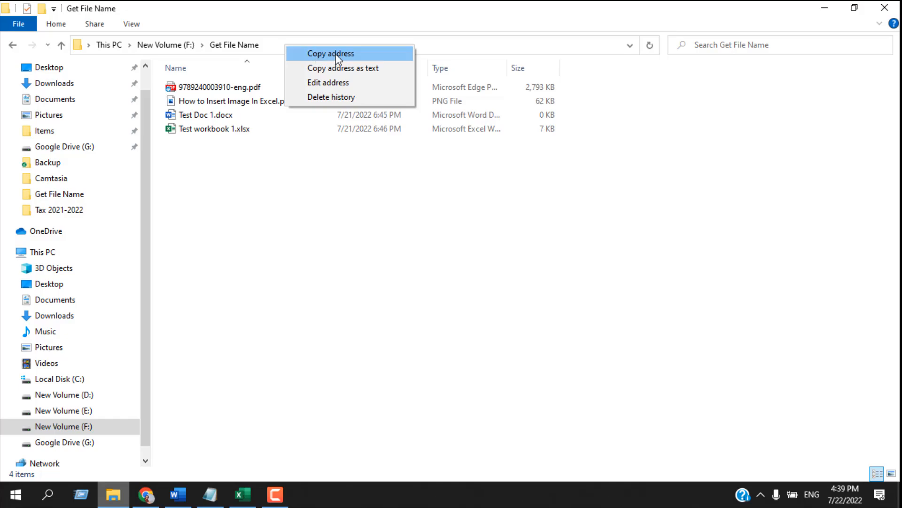
left_click(330, 53)
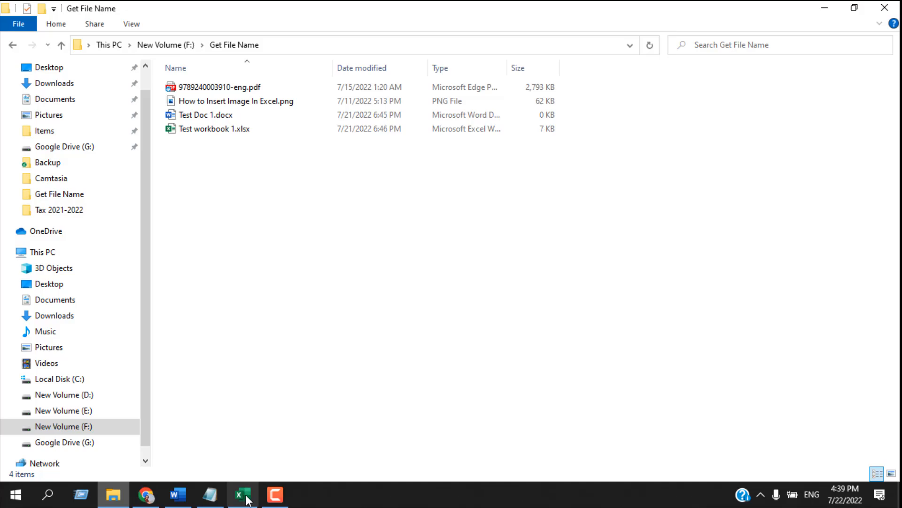
Put the folder path F:\Get File Name\* with a wildcard into cell A1.
left_click(242, 494)
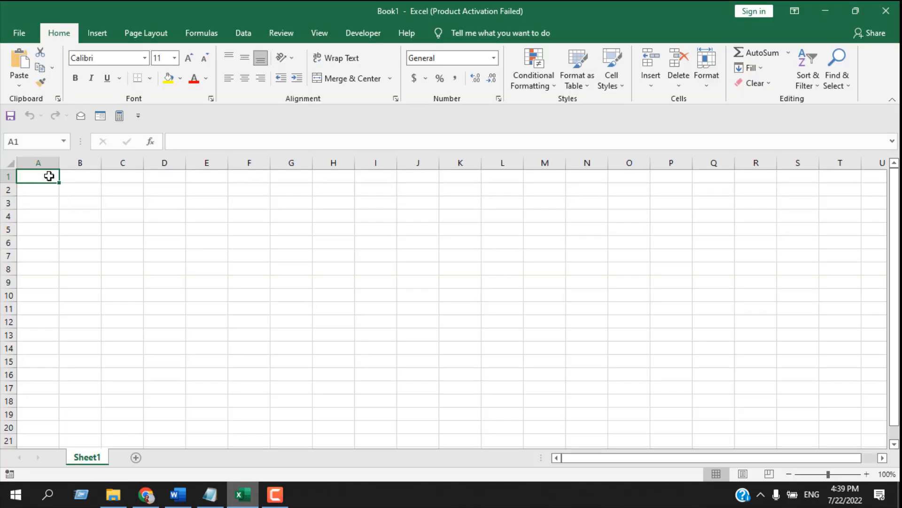
right_click(49, 175)
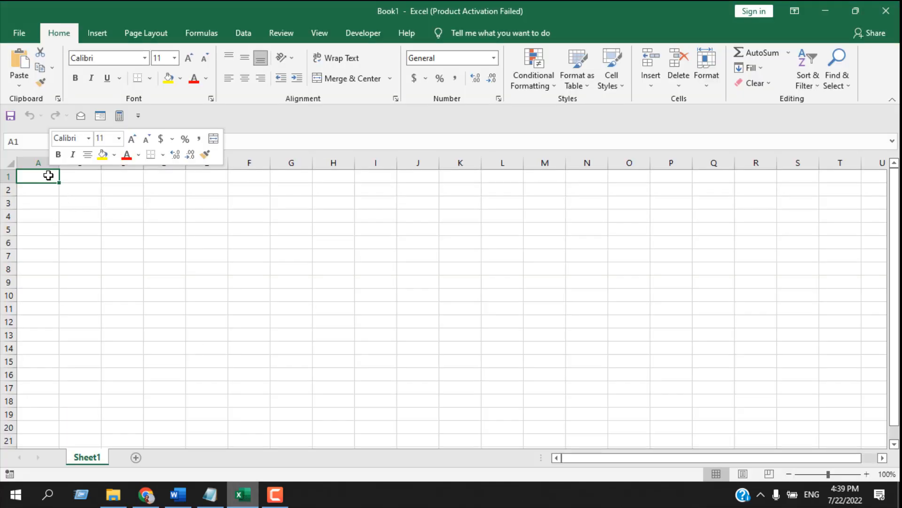
type("F:\\Get File Name")
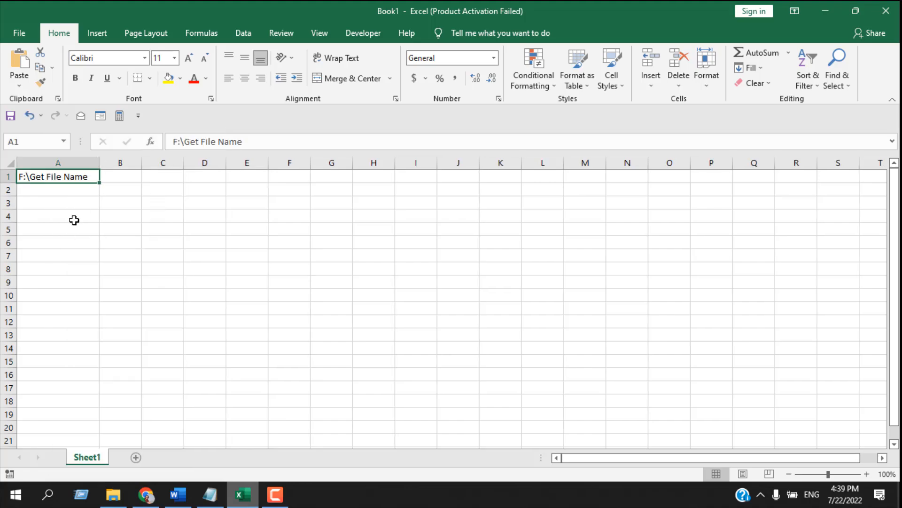
mouse_move(49, 187)
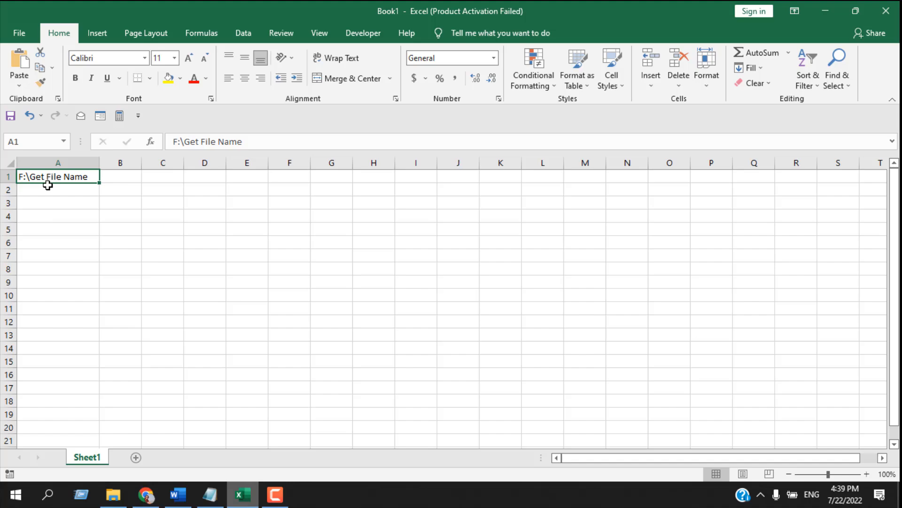
mouse_move(74, 184)
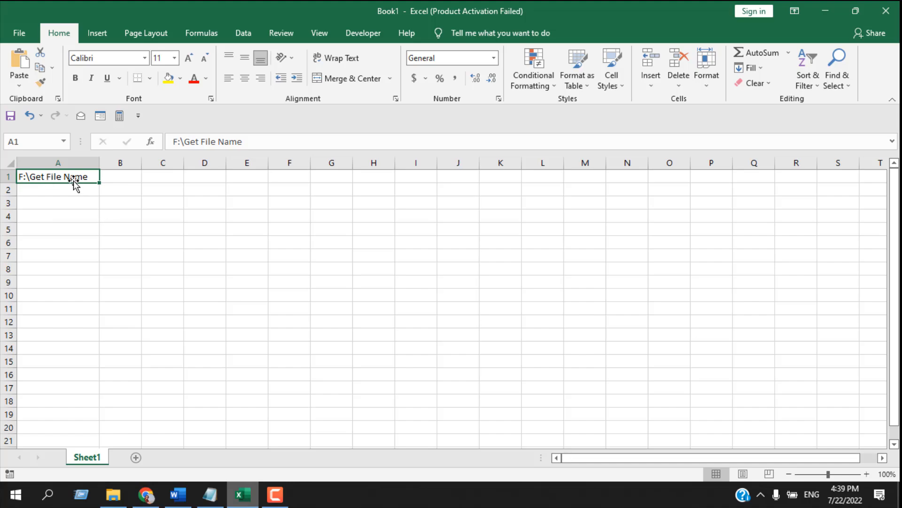
mouse_move(263, 233)
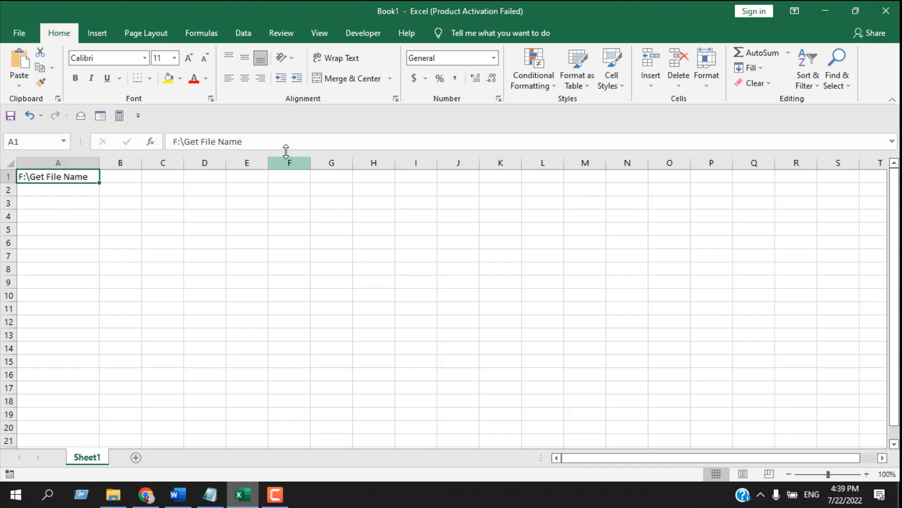
left_click(208, 141)
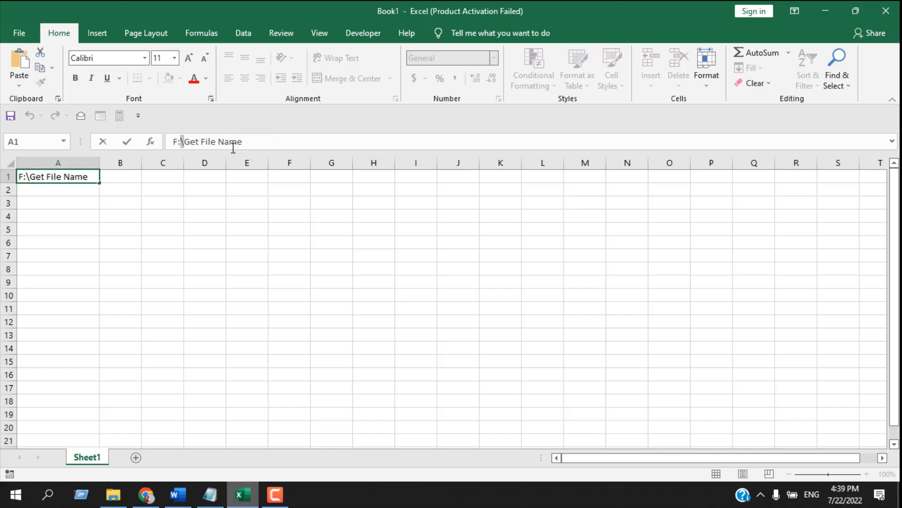
type("\\*")
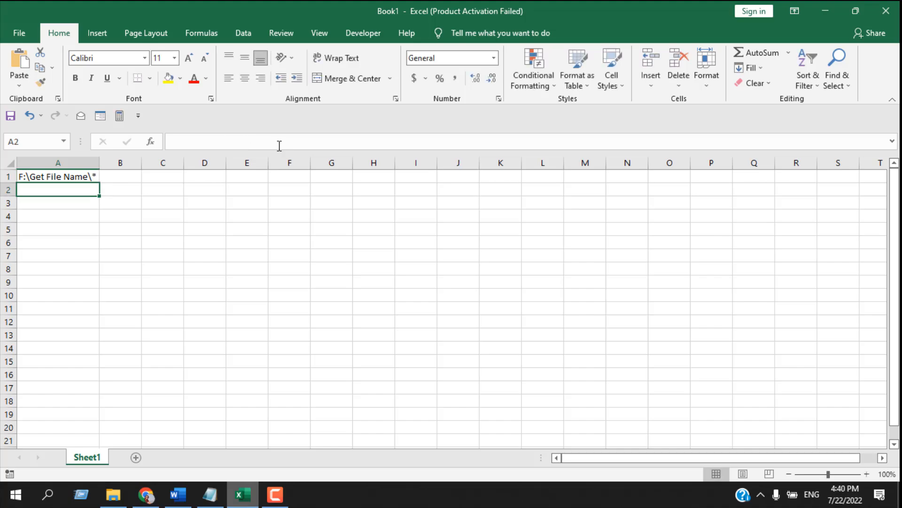
left_click(57, 176)
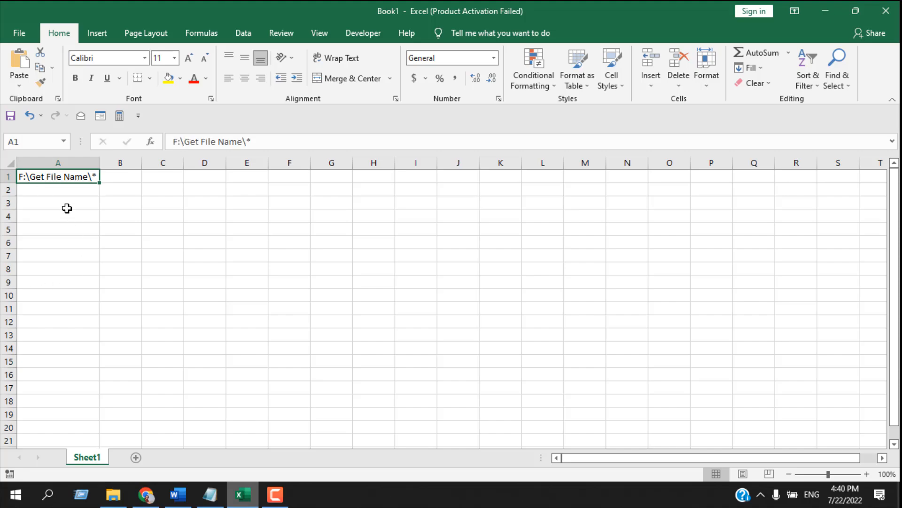
left_click(58, 203)
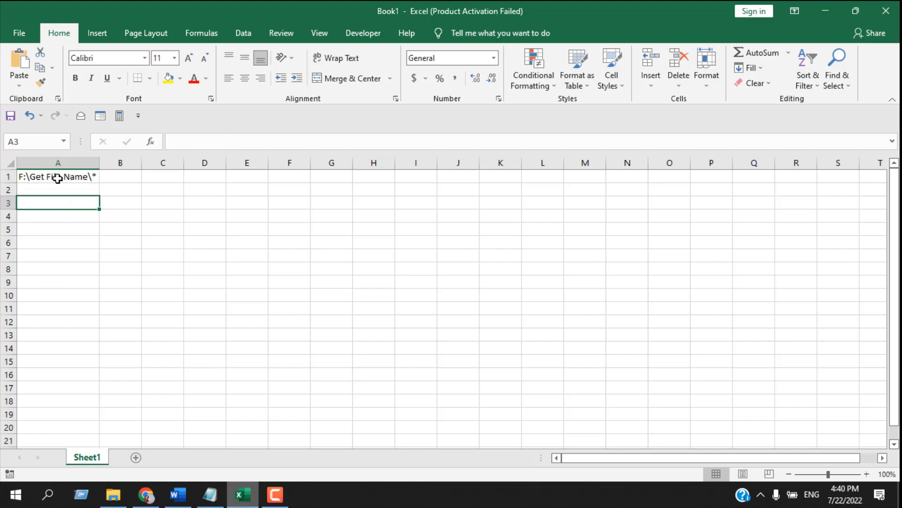
mouse_move(195, 38)
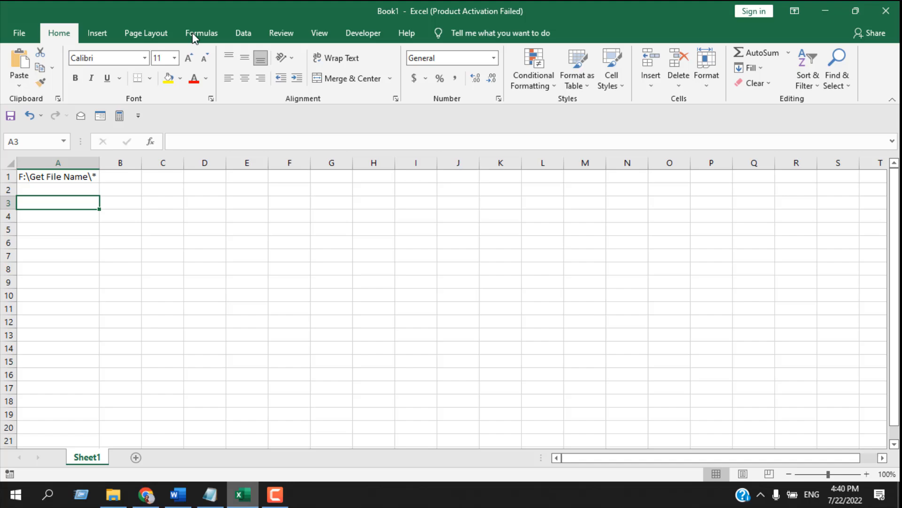
Add a new name 'List' in Name Manager referring to =FILES(Sheet1!$A$1).
left_click(201, 32)
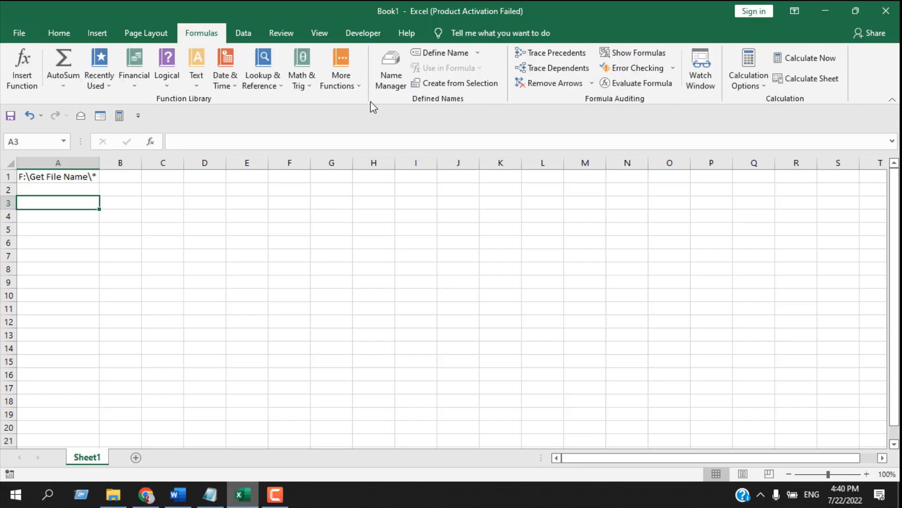
left_click(390, 68)
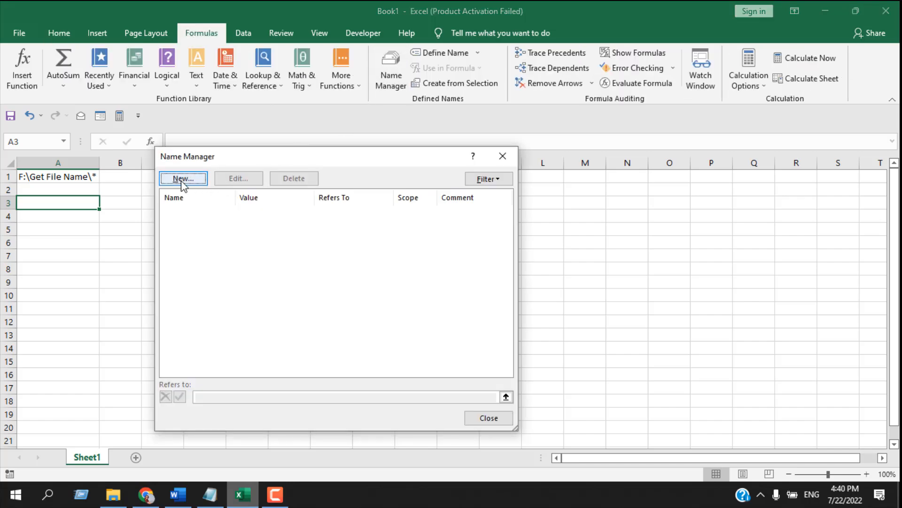
left_click(183, 178)
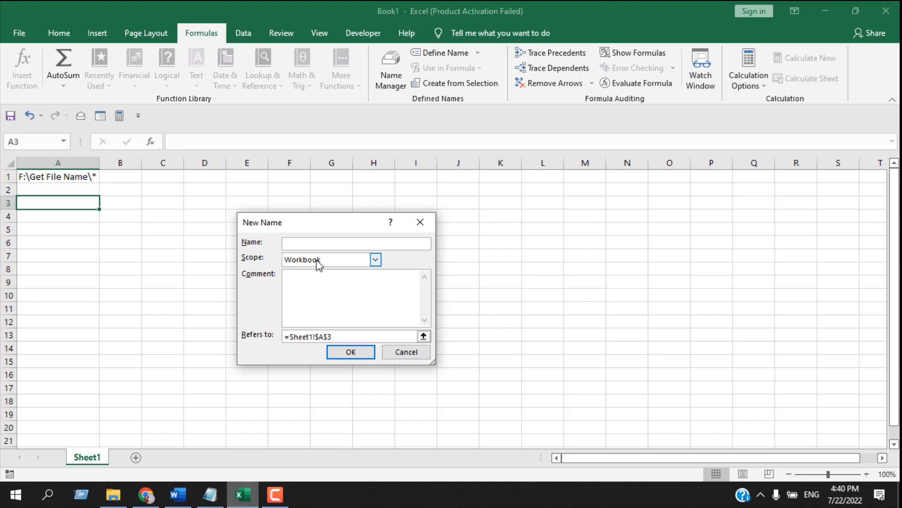
type("Li")
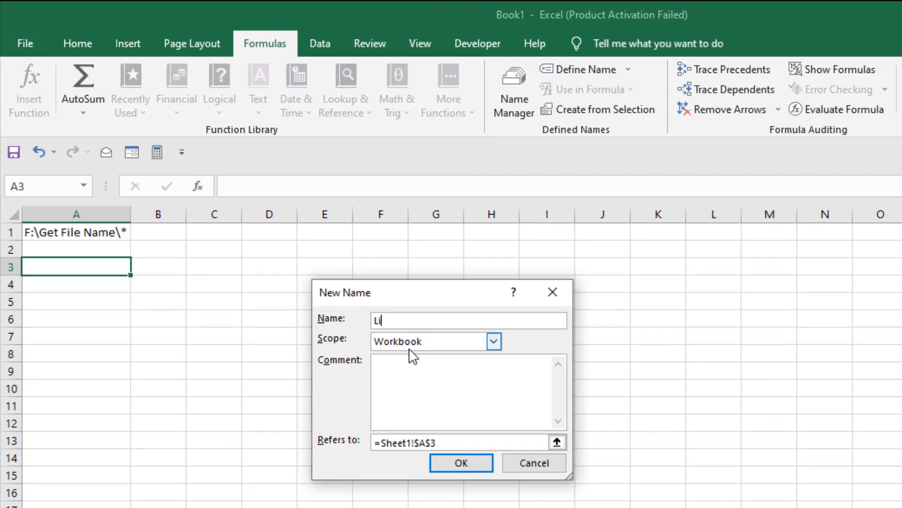
type("st")
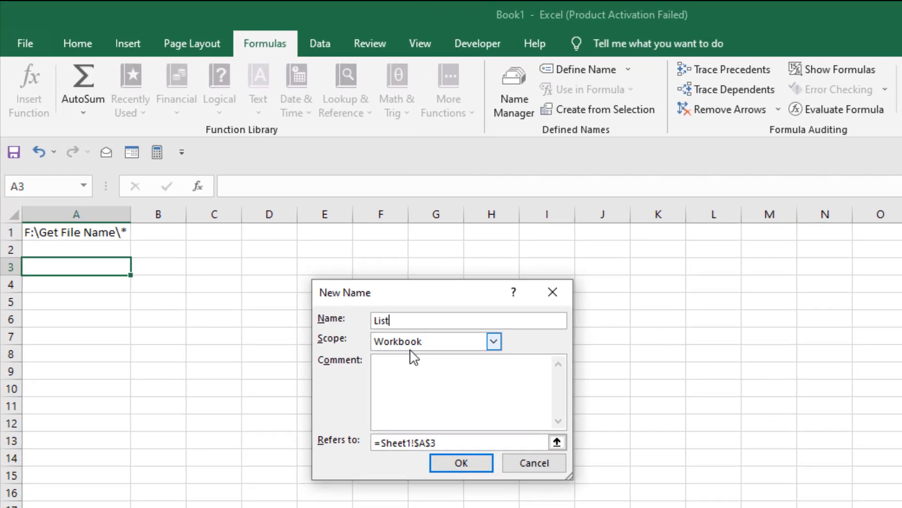
mouse_move(392, 348)
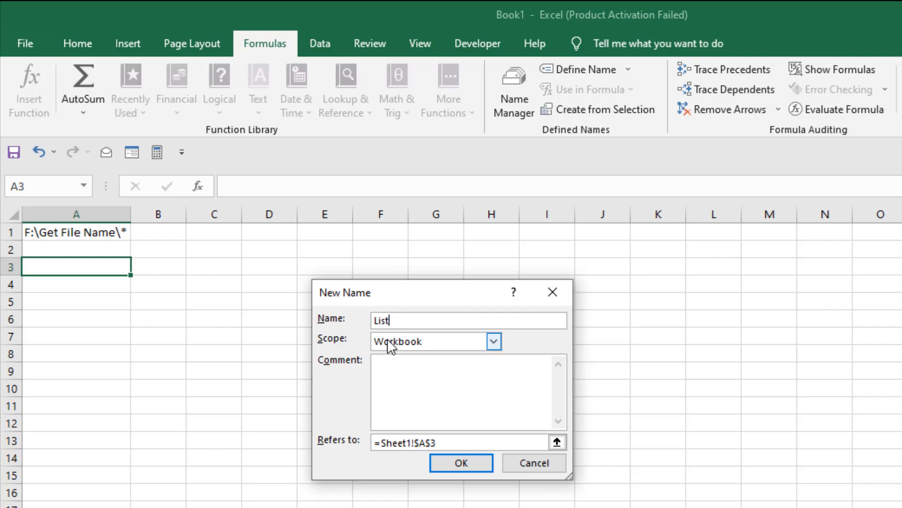
mouse_move(401, 317)
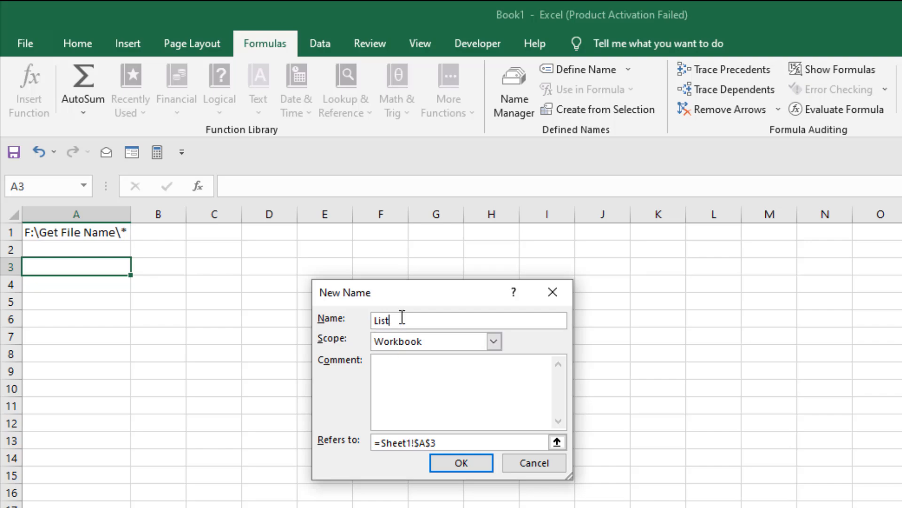
mouse_move(353, 338)
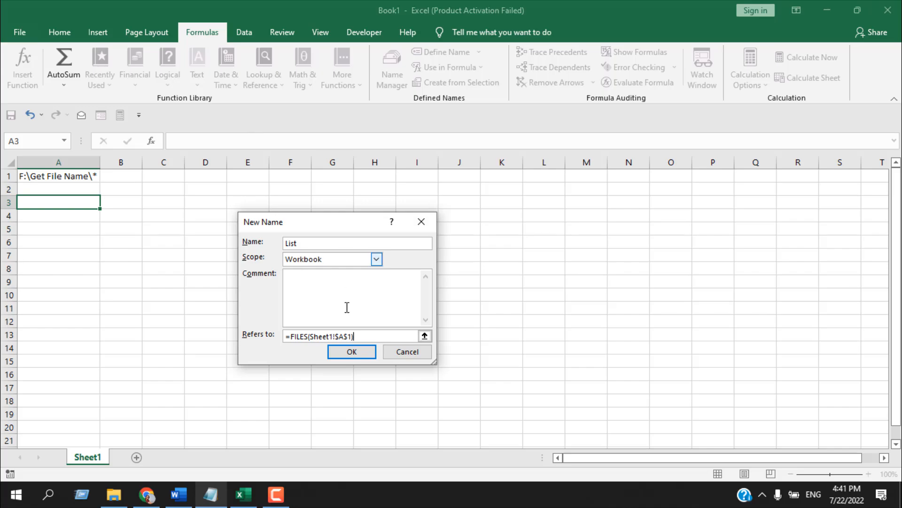
left_click(351, 351)
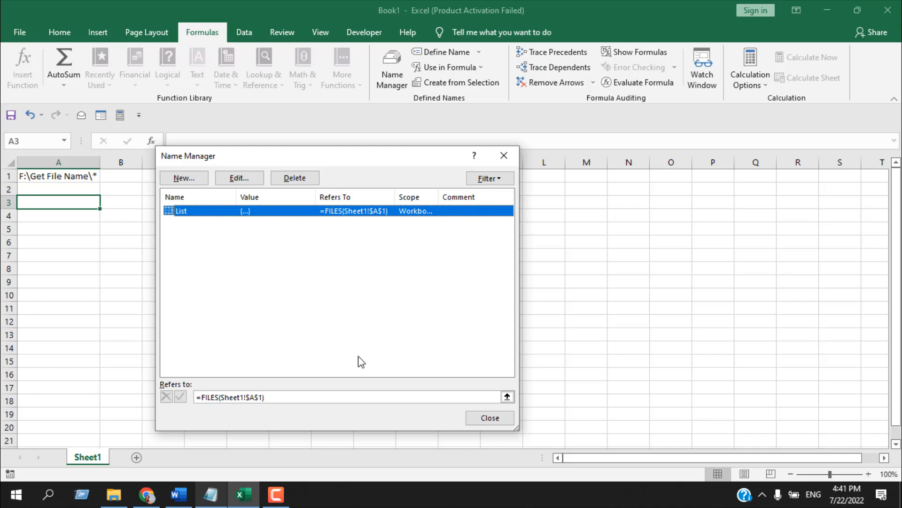
mouse_move(505, 156)
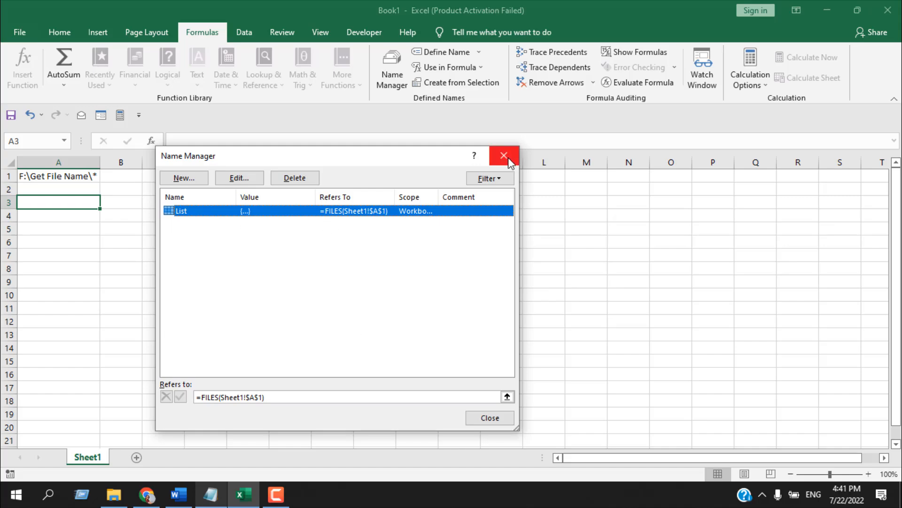
Close the Name Manager dialog.
left_click(505, 155)
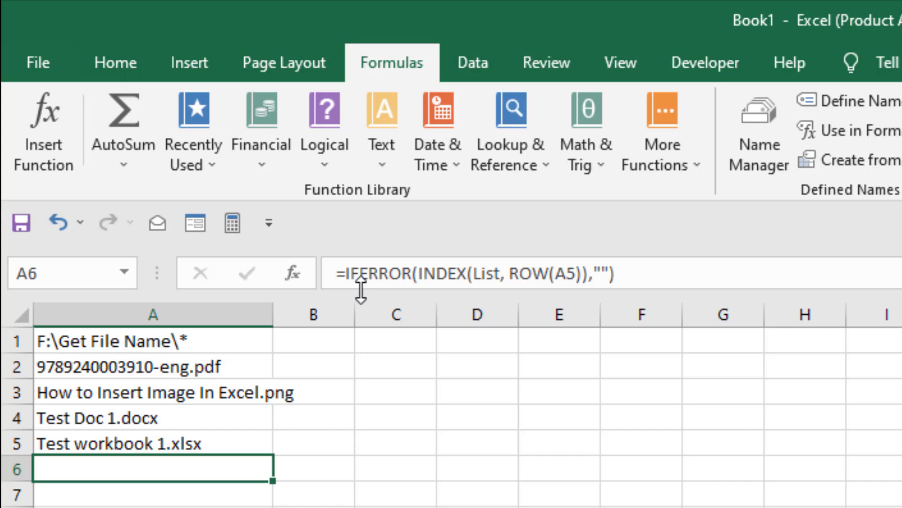
mouse_move(417, 277)
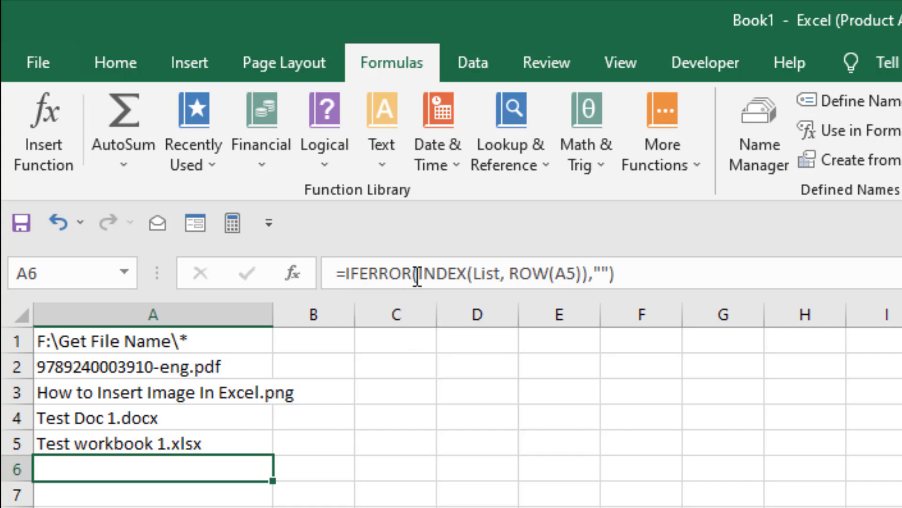
mouse_move(496, 272)
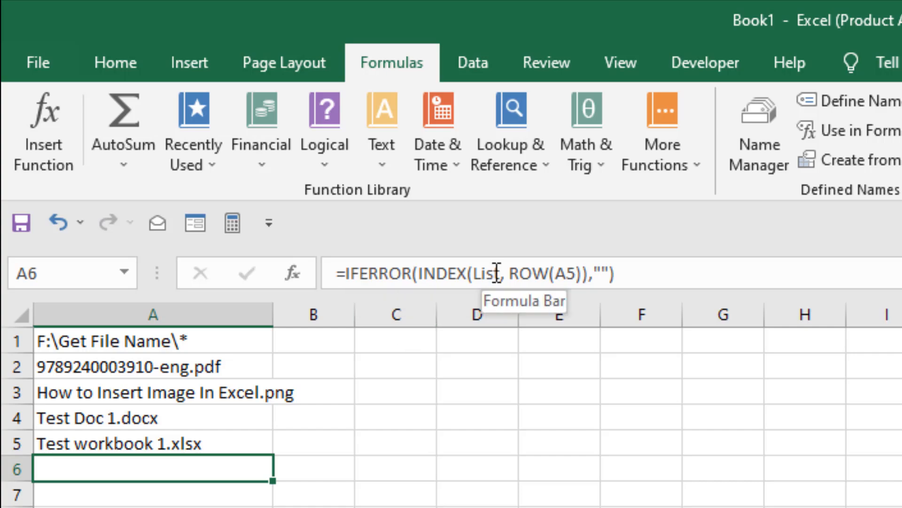
Check the IFERROR/INDEX List formula in A6 unchanged, then select the path in A1.
left_click(489, 272)
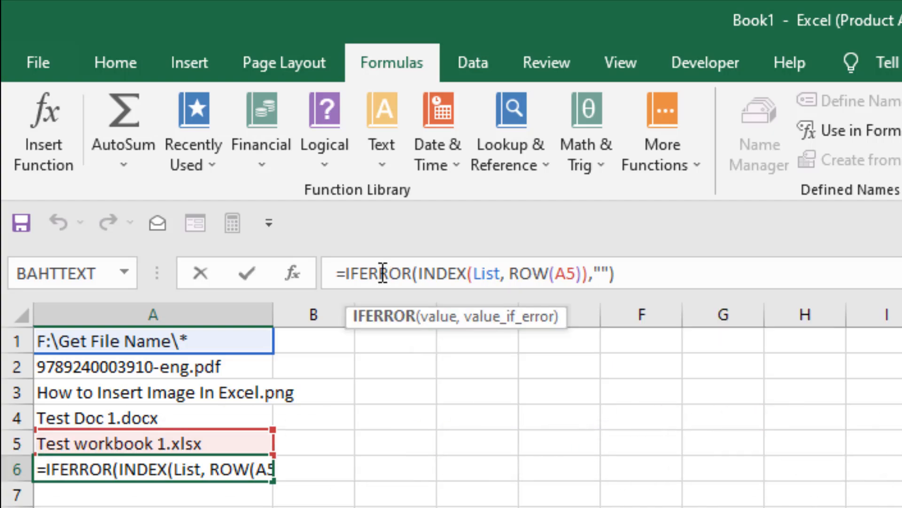
key("Return")
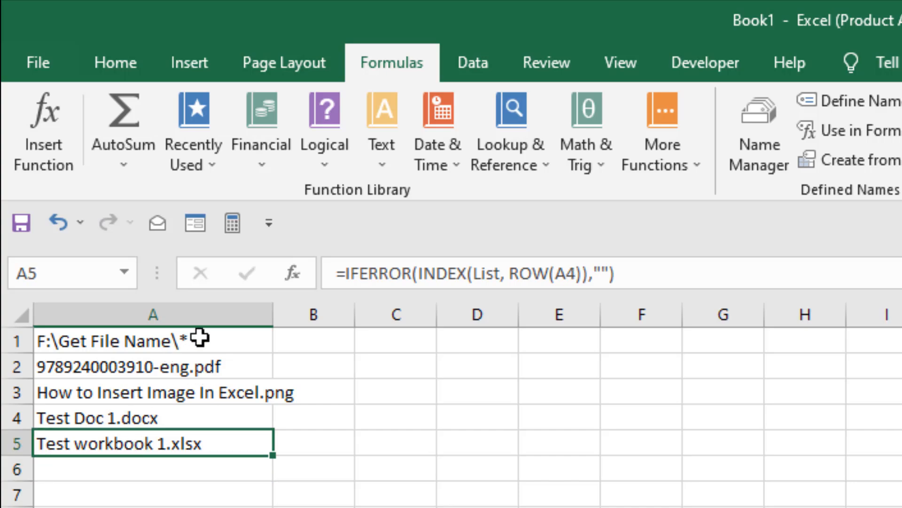
left_click(152, 341)
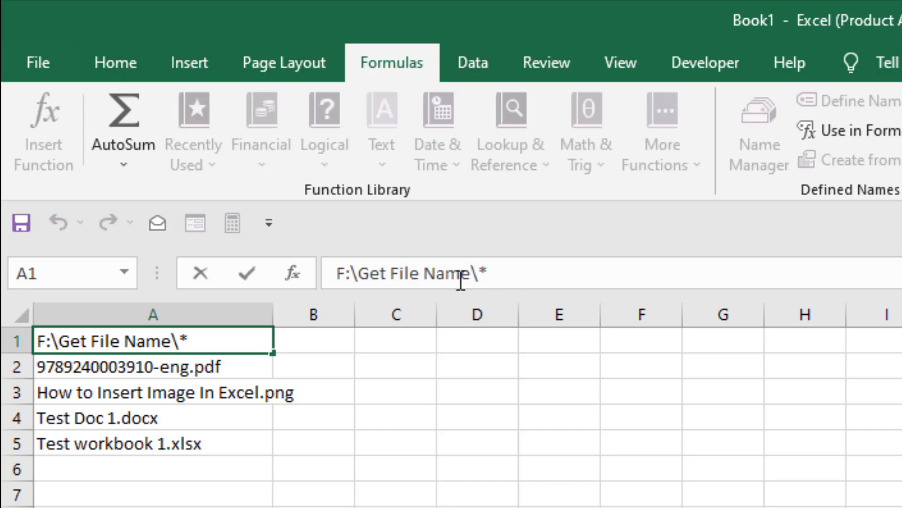
mouse_move(436, 354)
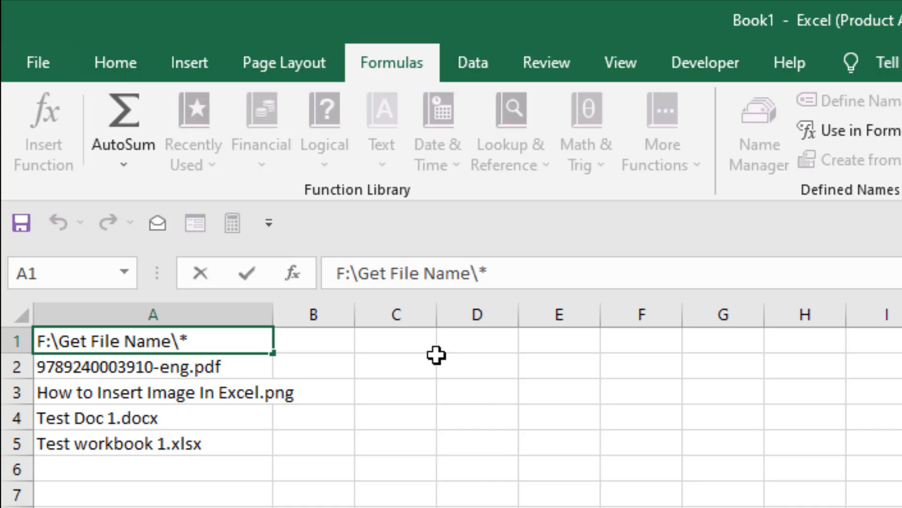
Change A1's path to F:\Get File Name 2\* to list that folder's files.
type("2")
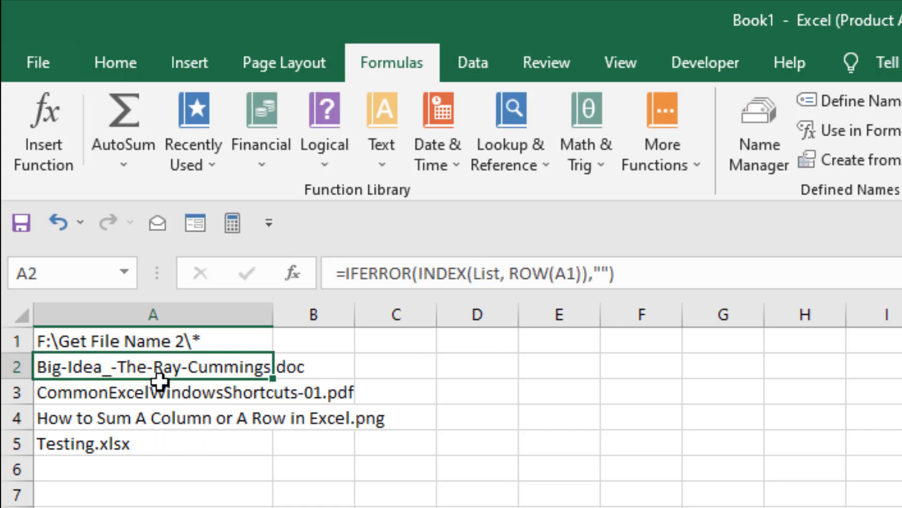
mouse_move(75, 414)
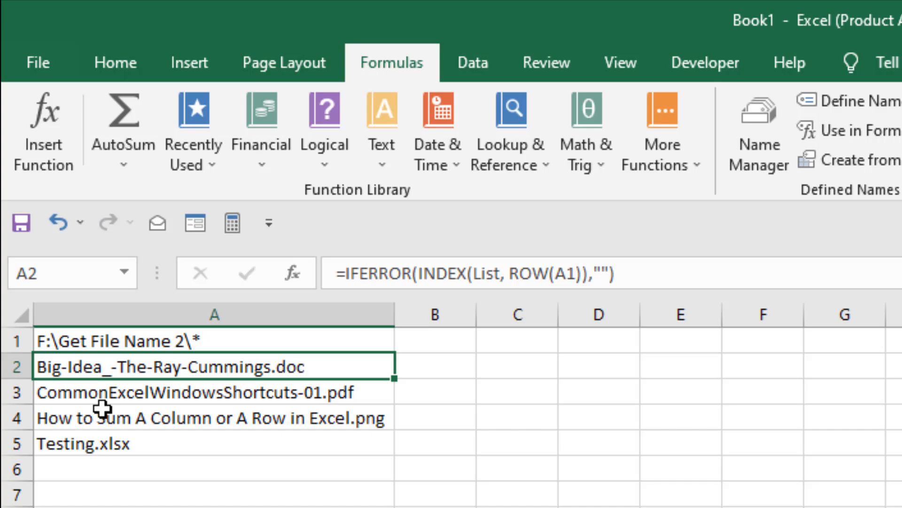
mouse_move(128, 416)
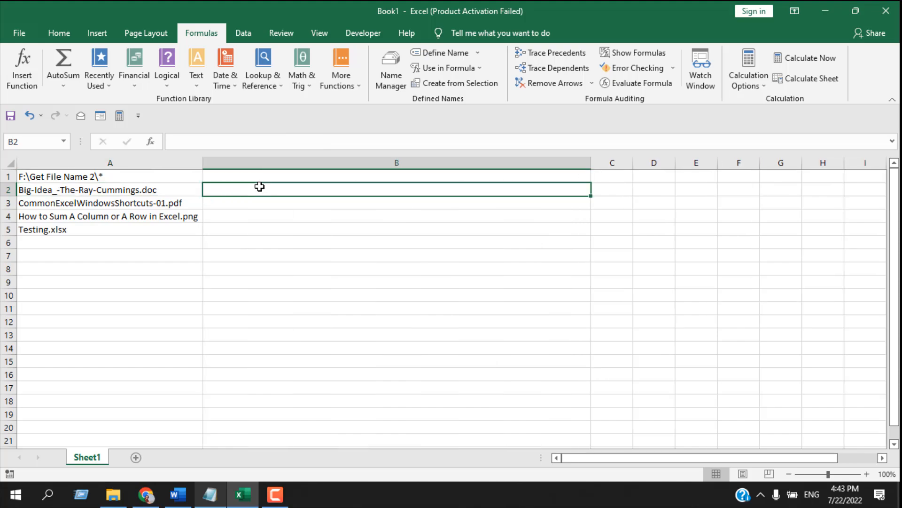
Paste the hyperlink formula down column B and test the CommonExcelWindowsShortcuts-01.pdf link.
key("ctrl+v")
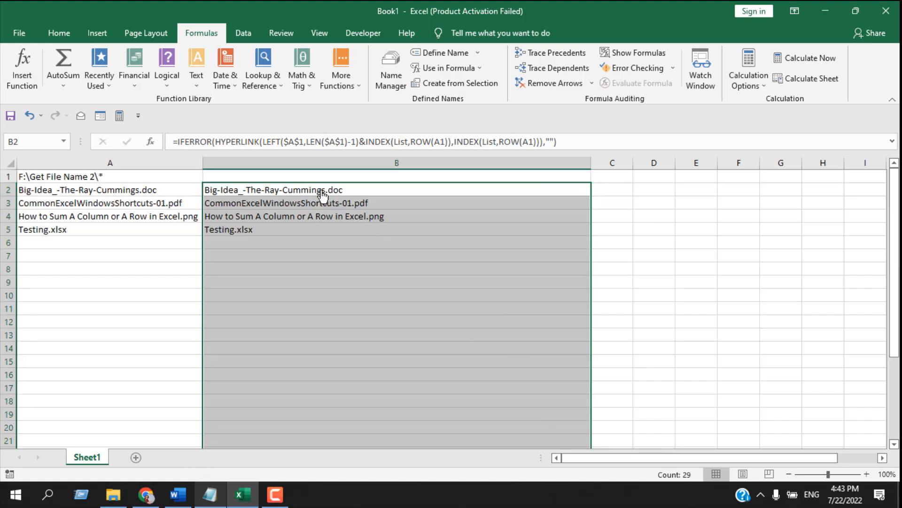
mouse_move(293, 226)
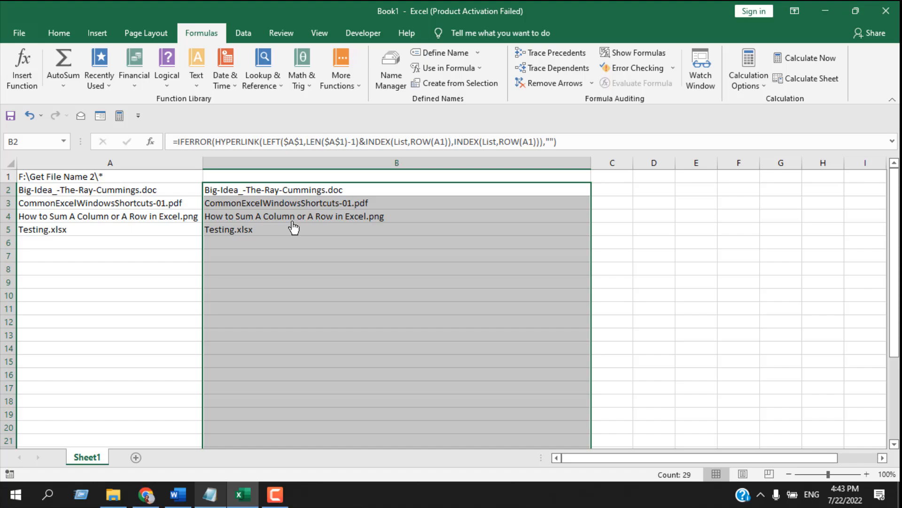
mouse_move(256, 208)
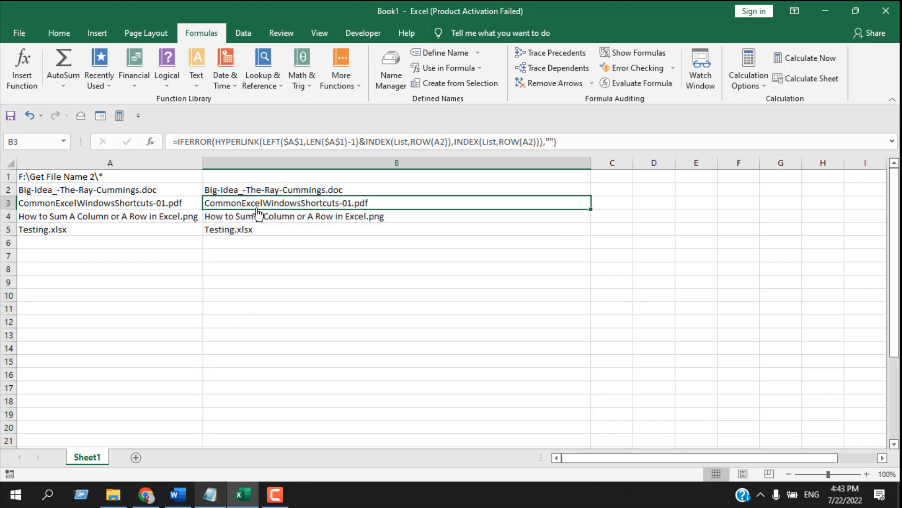
left_click(287, 202)
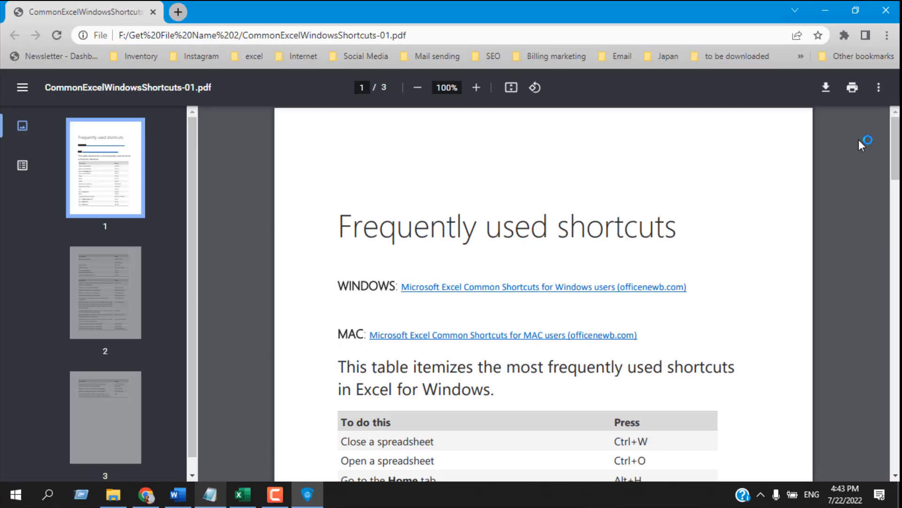
left_click(241, 494)
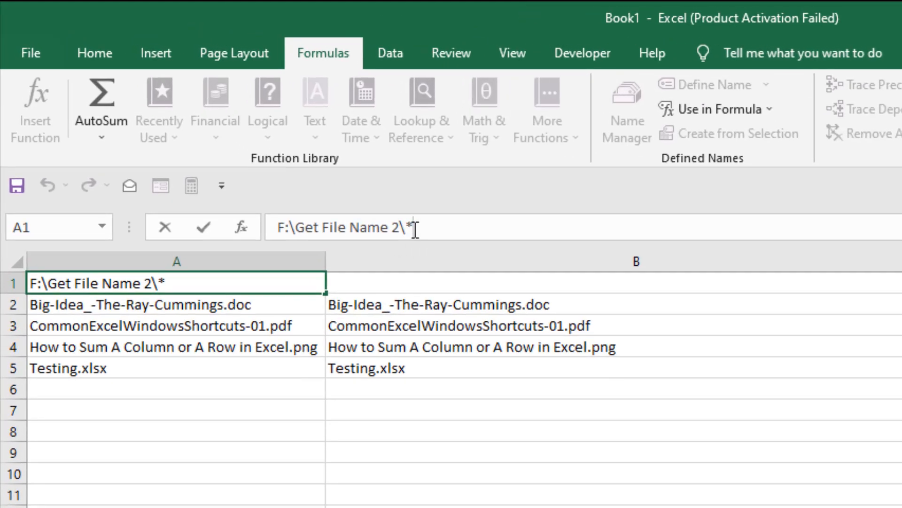
type("pdf")
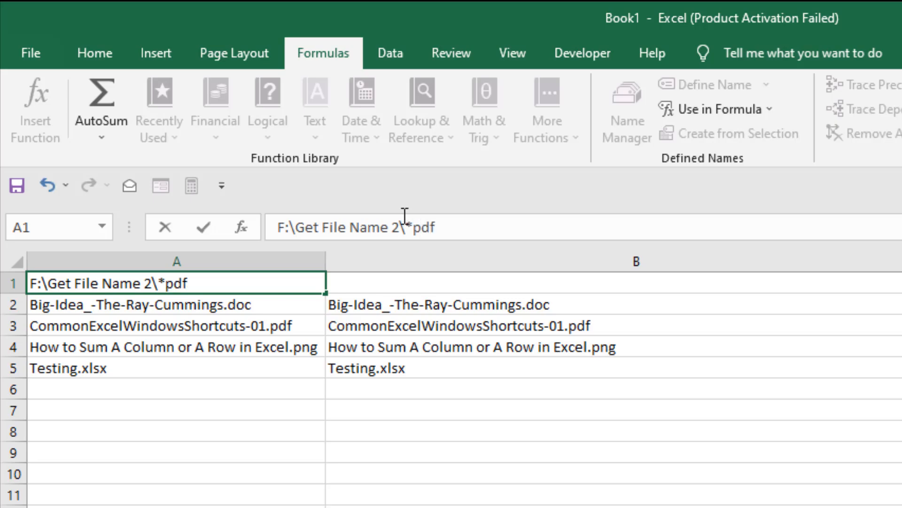
left_click(176, 304)
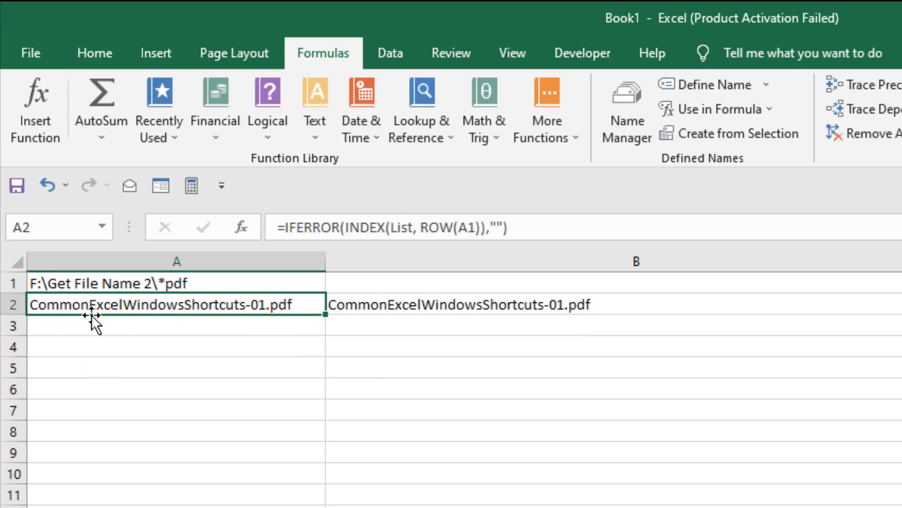
mouse_move(462, 242)
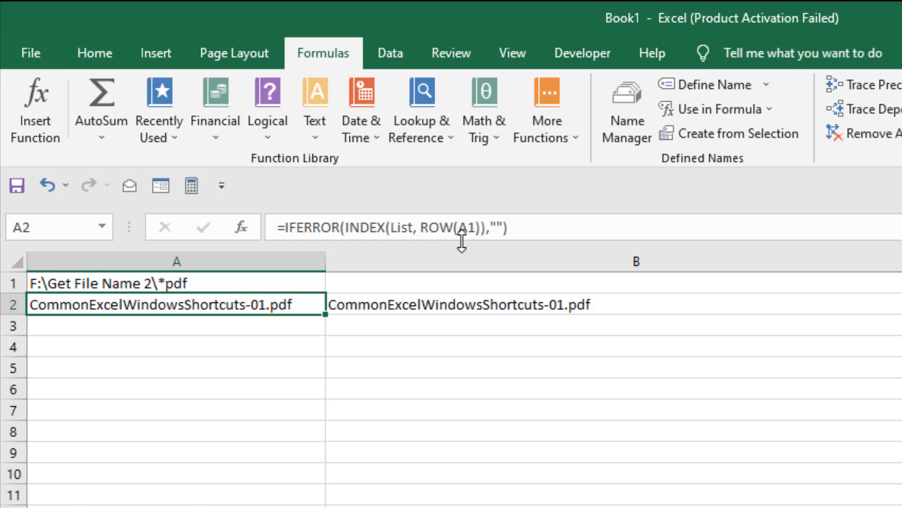
left_click(176, 283)
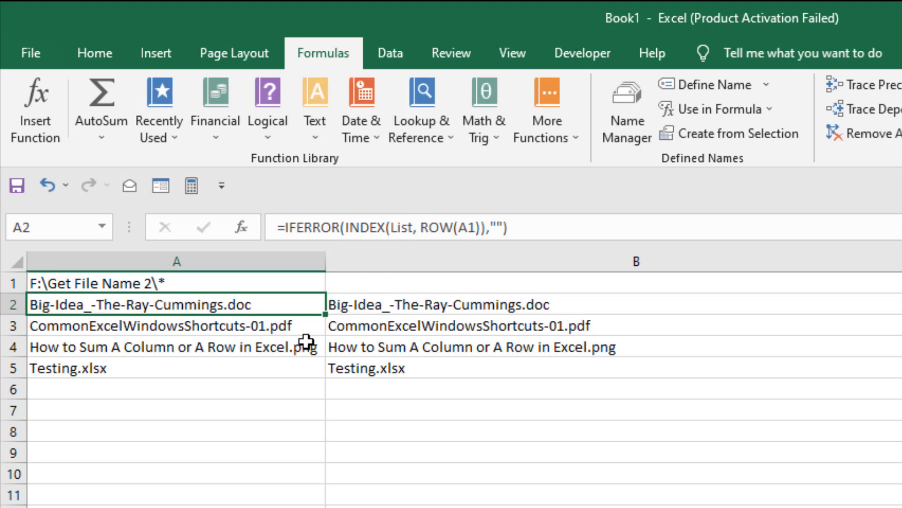
mouse_move(566, 241)
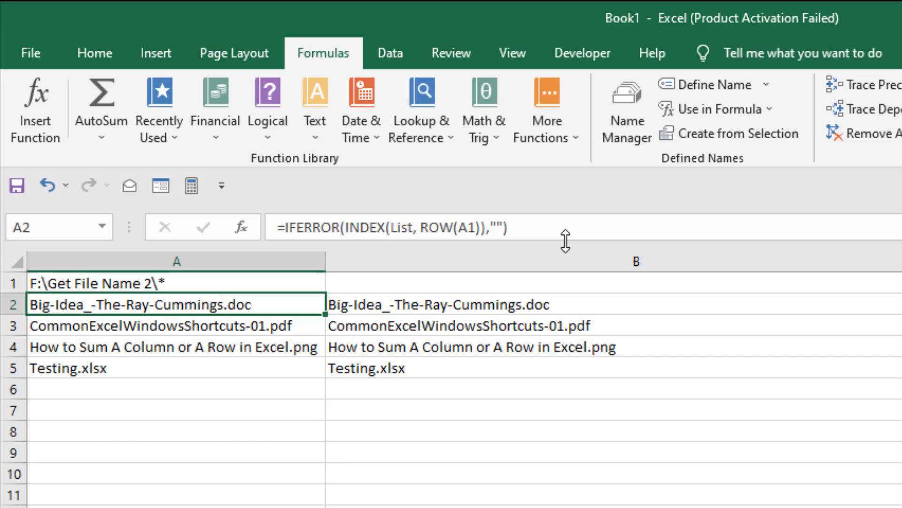
left_click(176, 282)
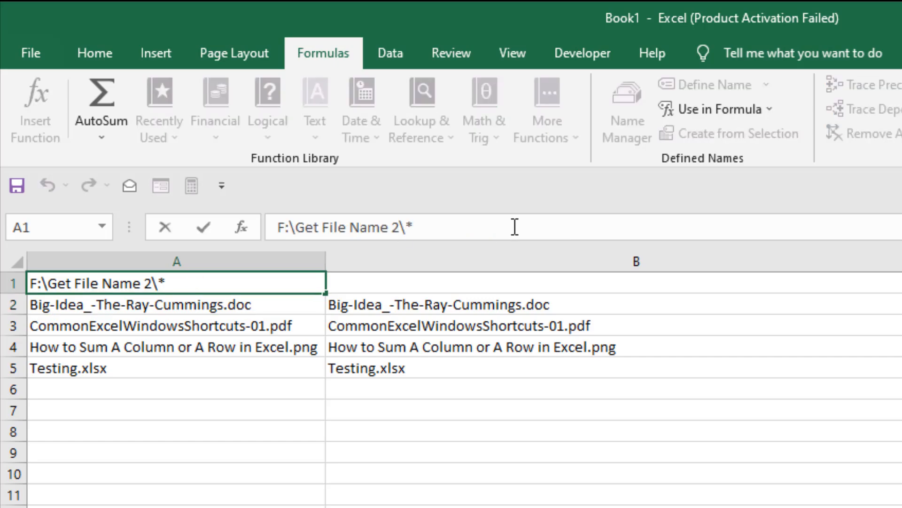
Change A1's wildcard to *doc so only Big-Idea_-The-Ray-Cummings.doc is listed.
type("doc")
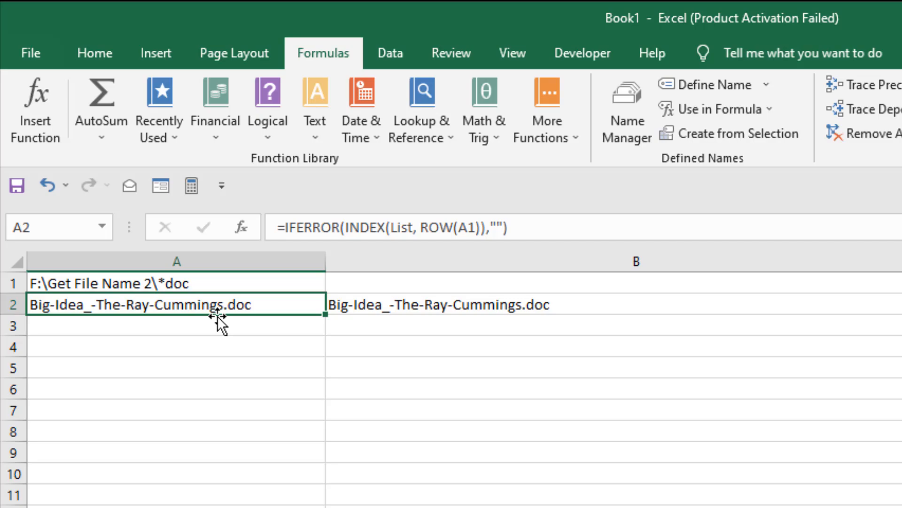
mouse_move(201, 311)
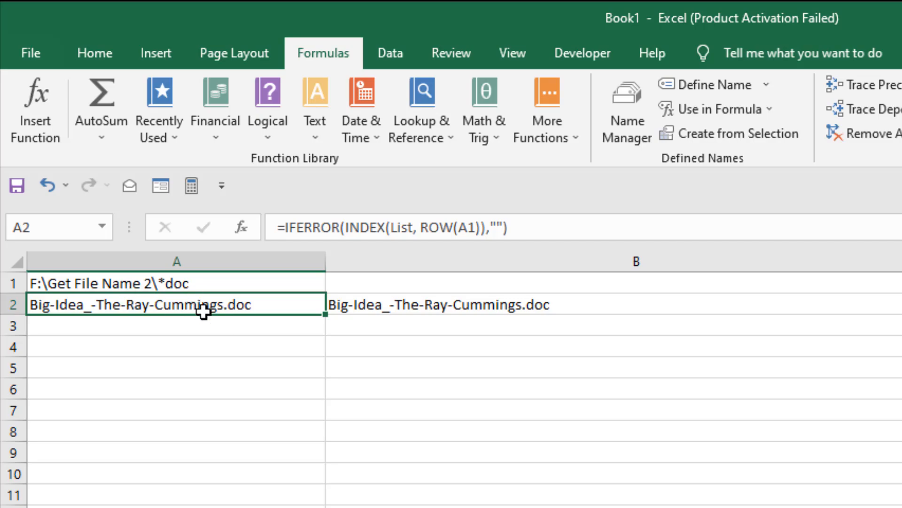
mouse_move(212, 323)
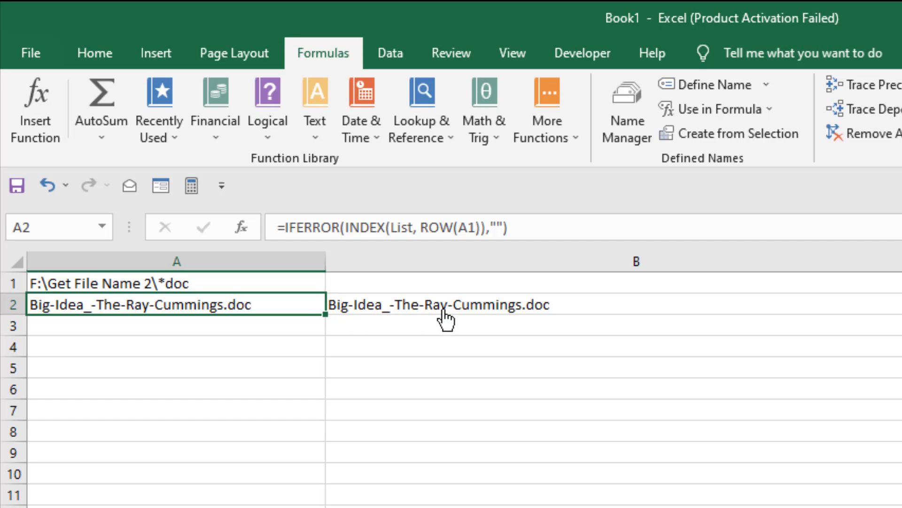
mouse_move(582, 300)
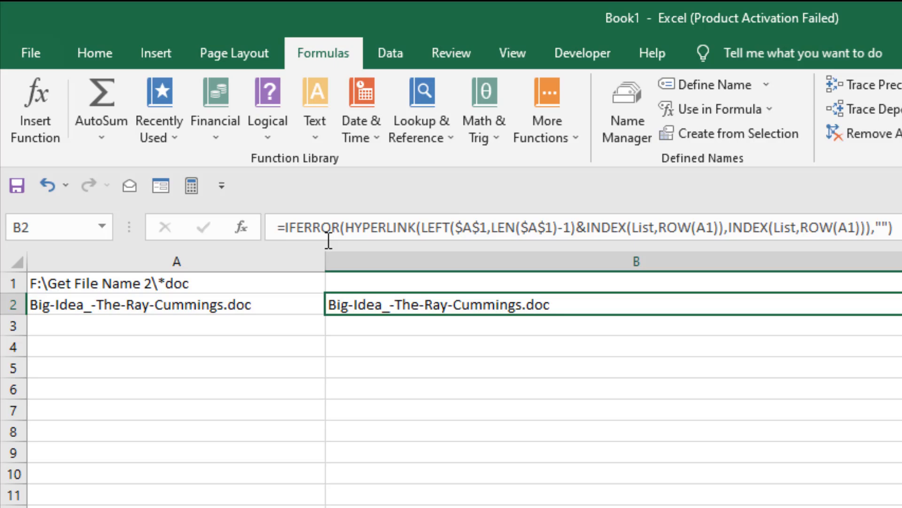
mouse_move(439, 228)
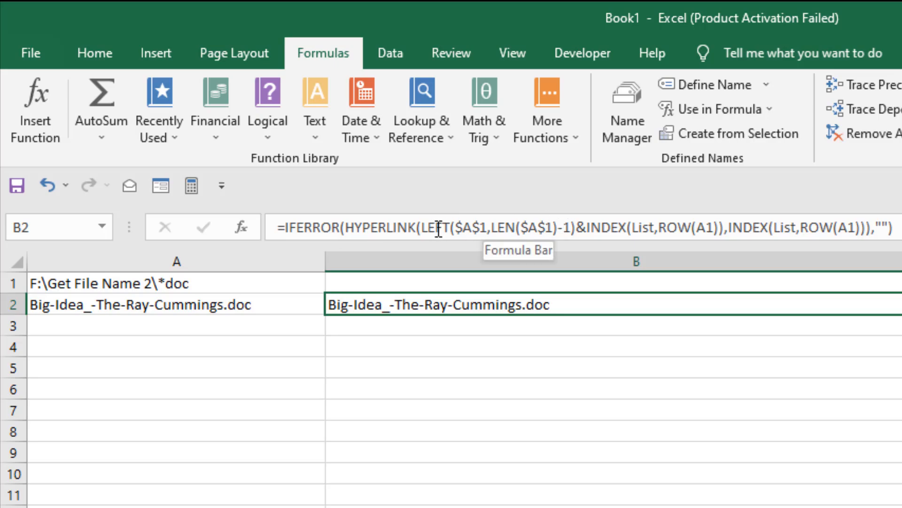
mouse_move(452, 227)
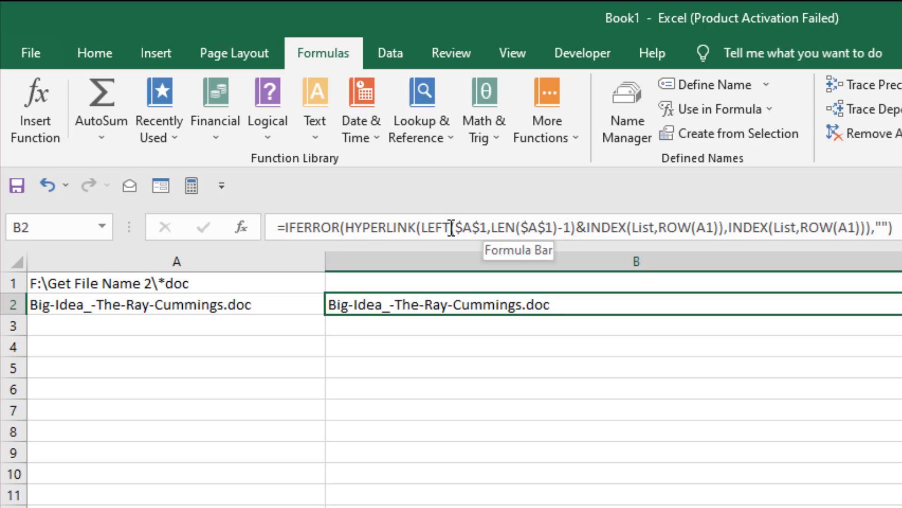
mouse_move(534, 228)
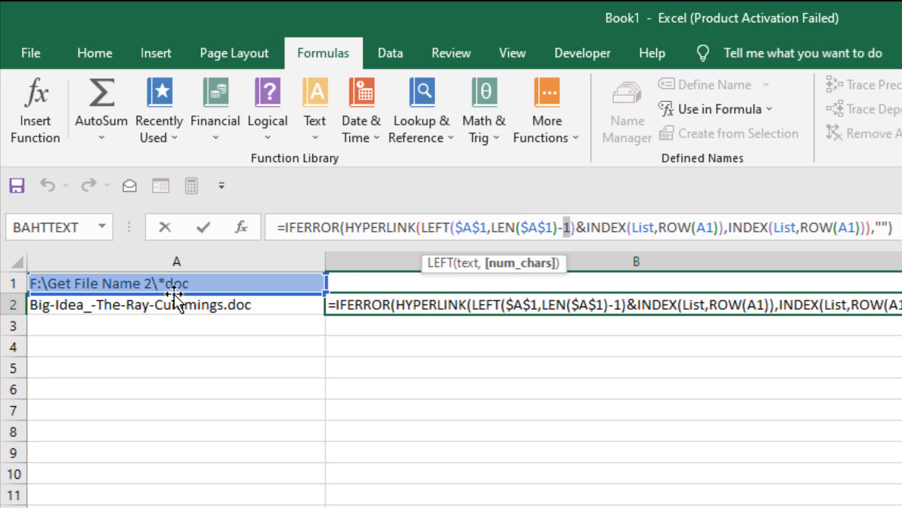
mouse_move(211, 338)
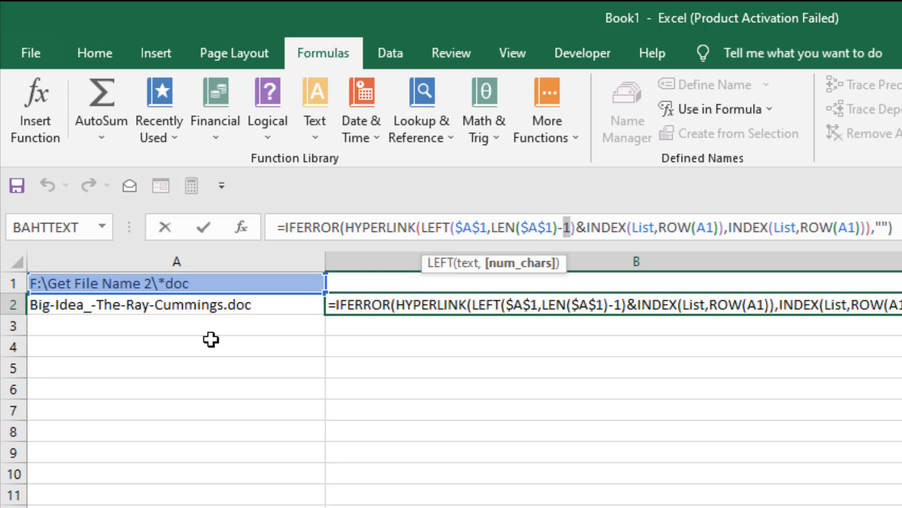
Change LEN($A$1)-1 to LEN($A$1)-4 in B2's hyperlink formula.
type("4")
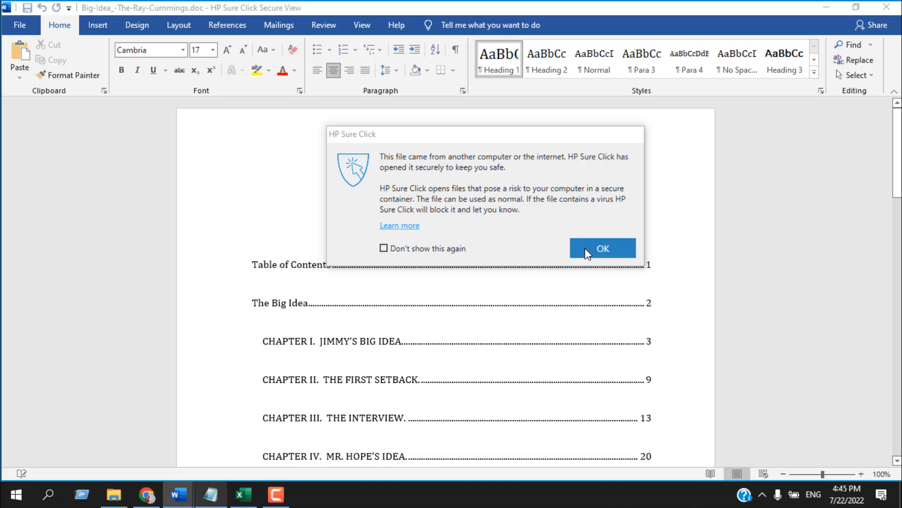
Dismiss the HP Sure Click secure-view notice on the opened Big-Idea document.
left_click(602, 248)
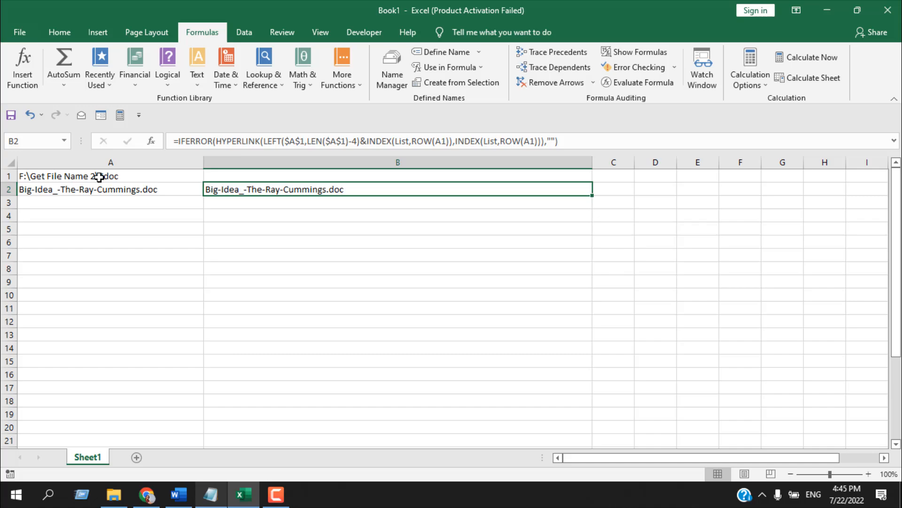
mouse_move(279, 300)
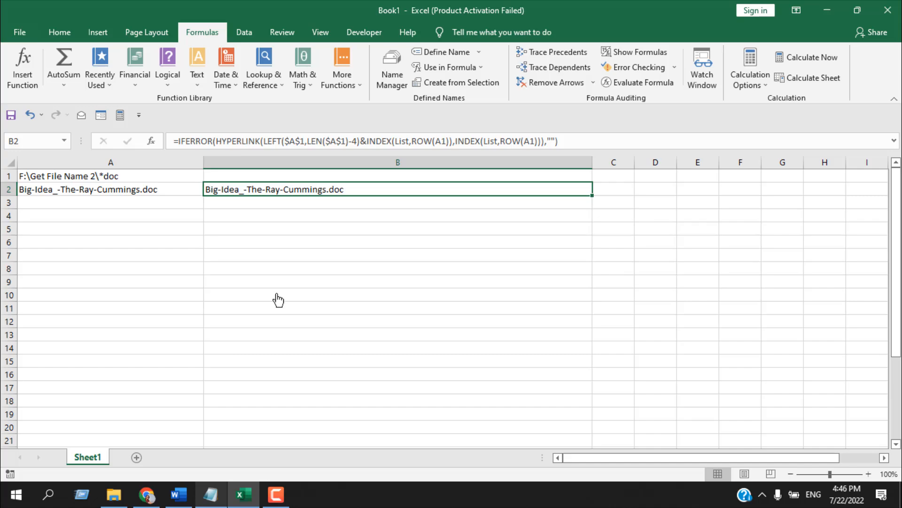